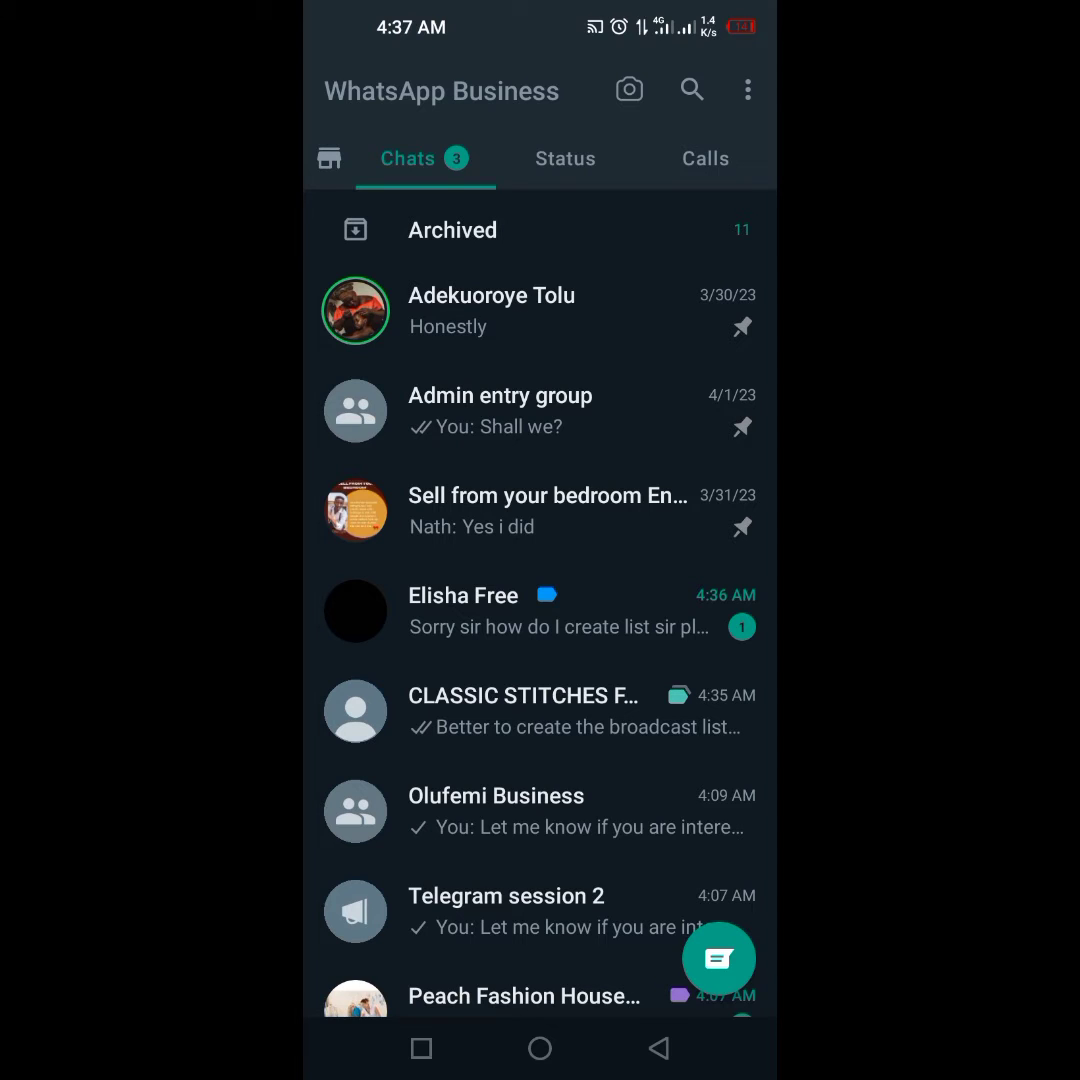
- Open the overflow menu at the top right of the Chats screen
left_click(747, 89)
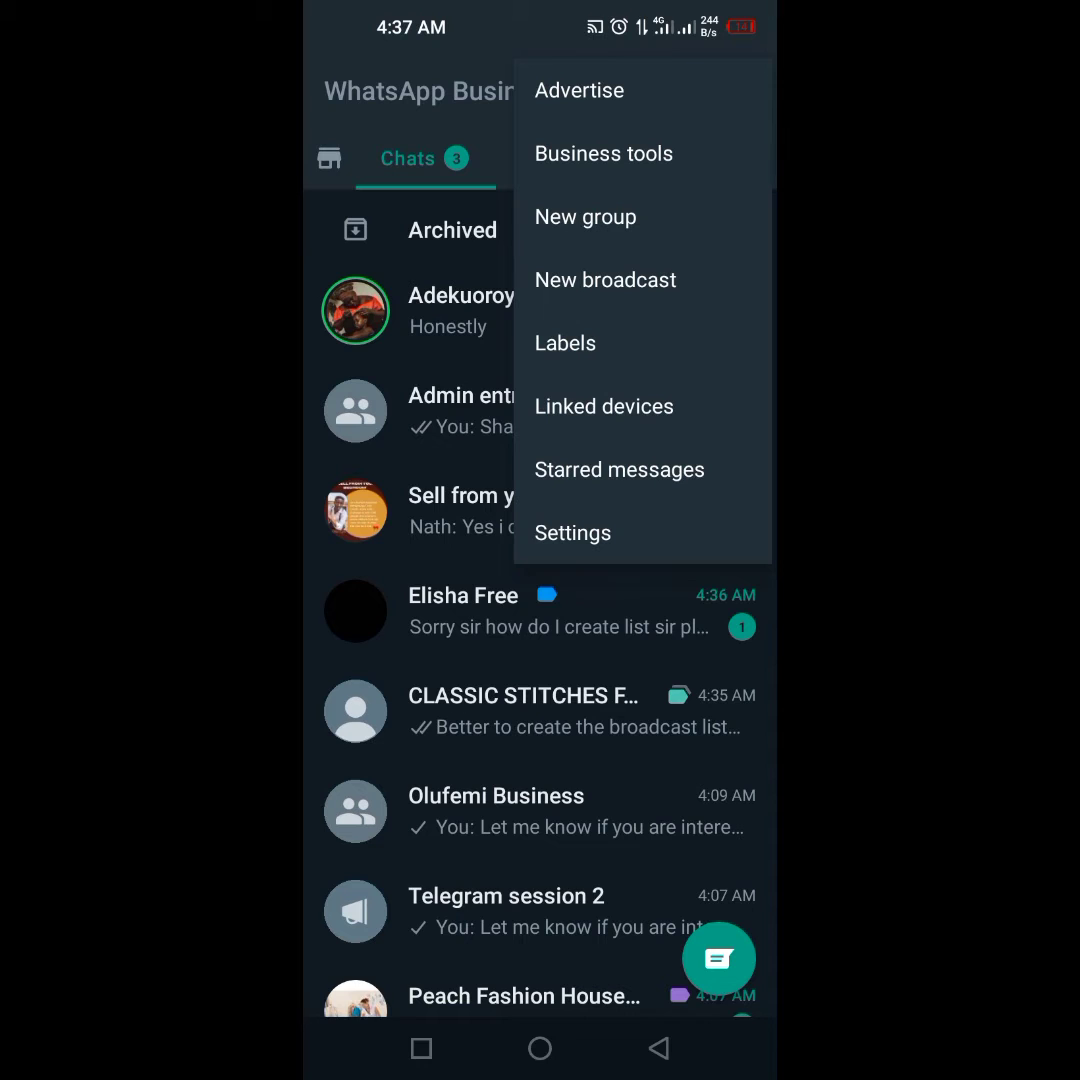
- Choose New broadcast and scroll the contact list down toward the K names
left_click(605, 280)
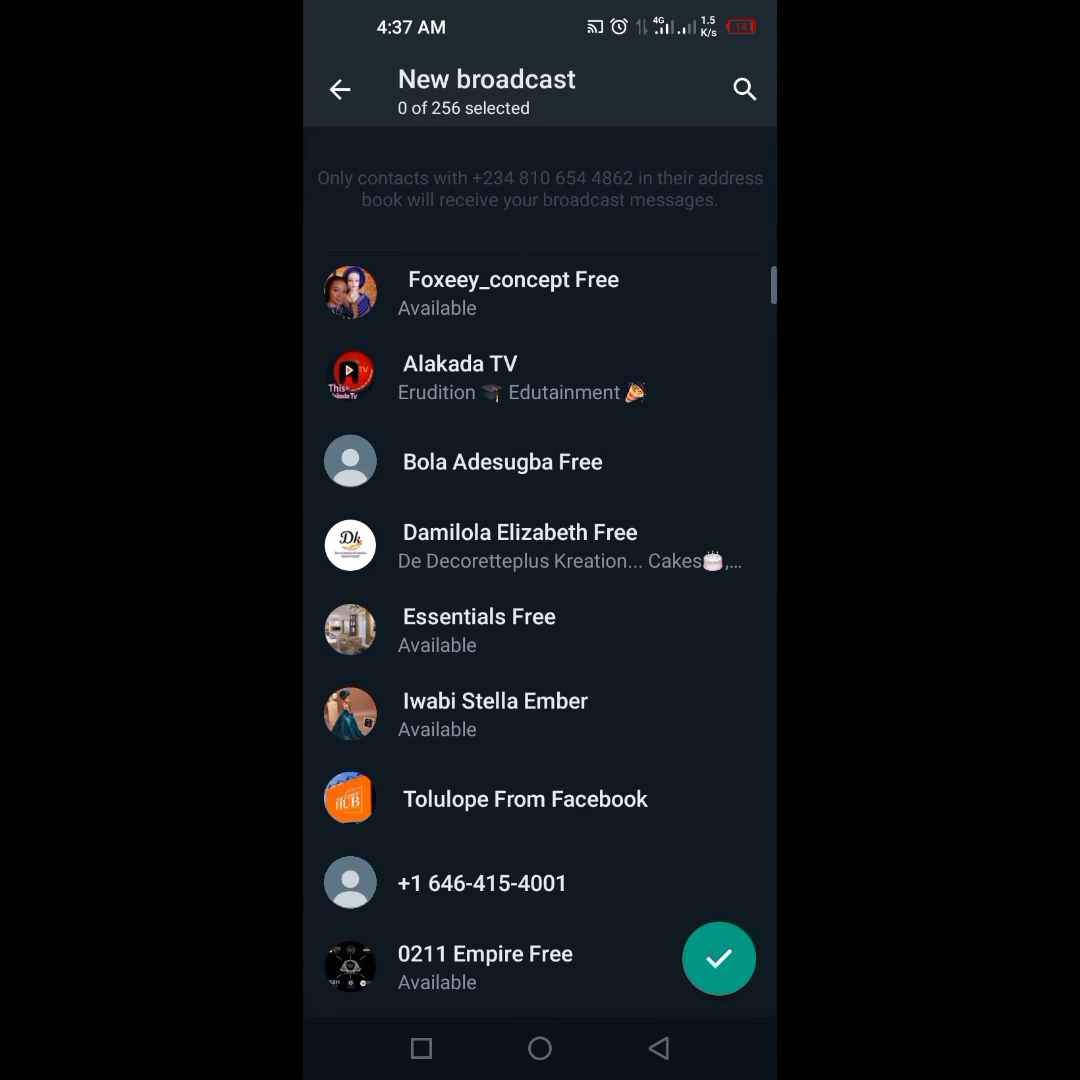
scroll("down", 3)
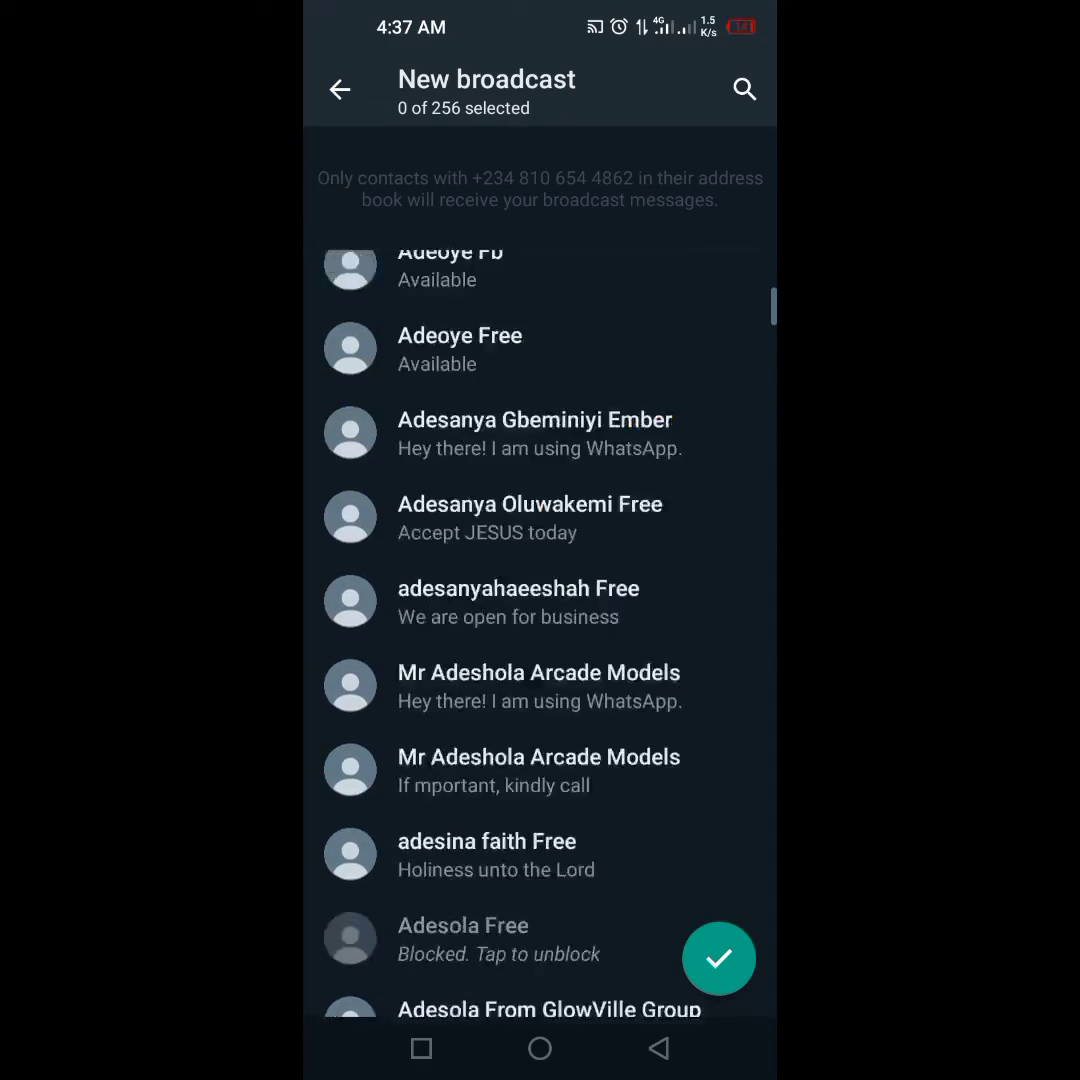
scroll("down", 3)
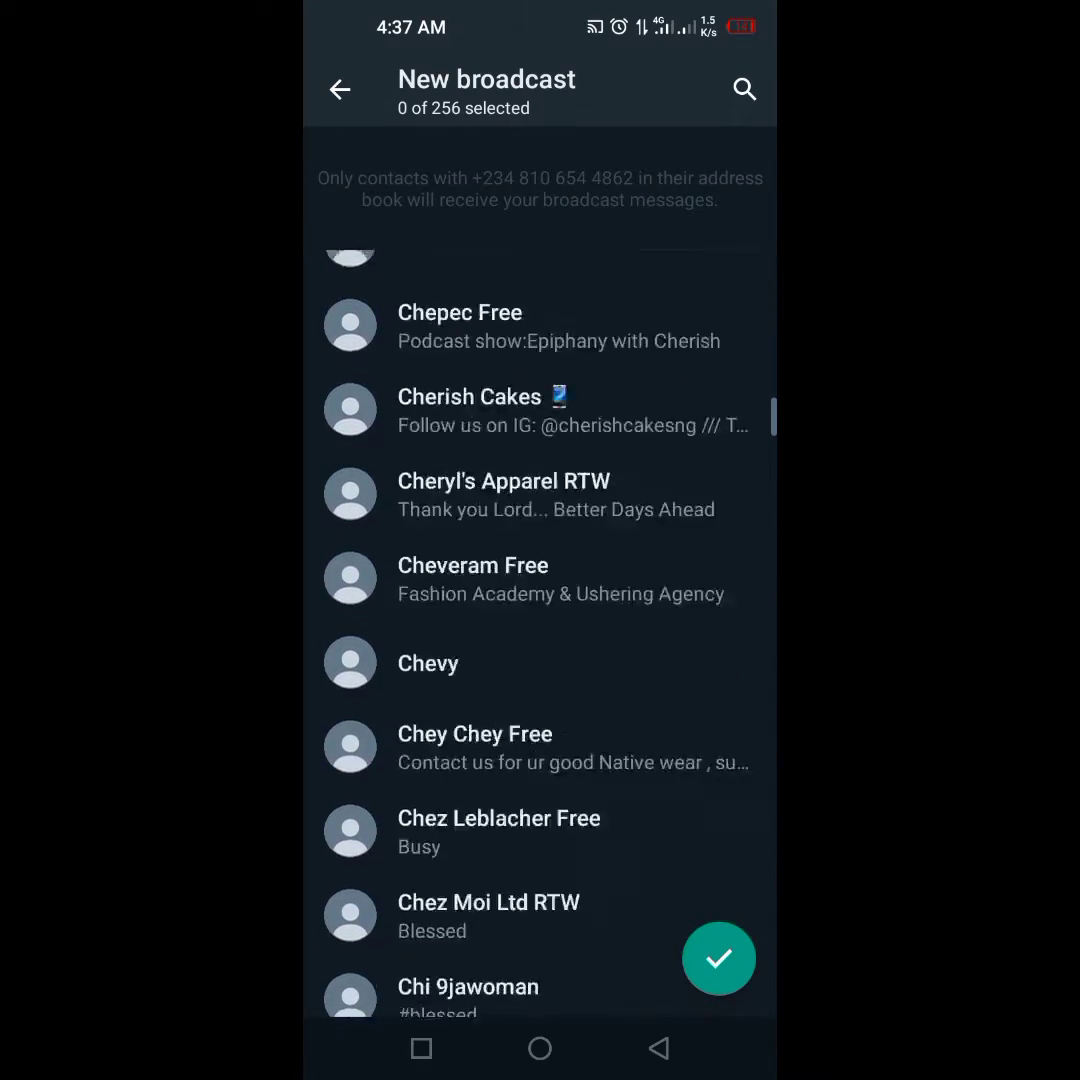
scroll("down", 3)
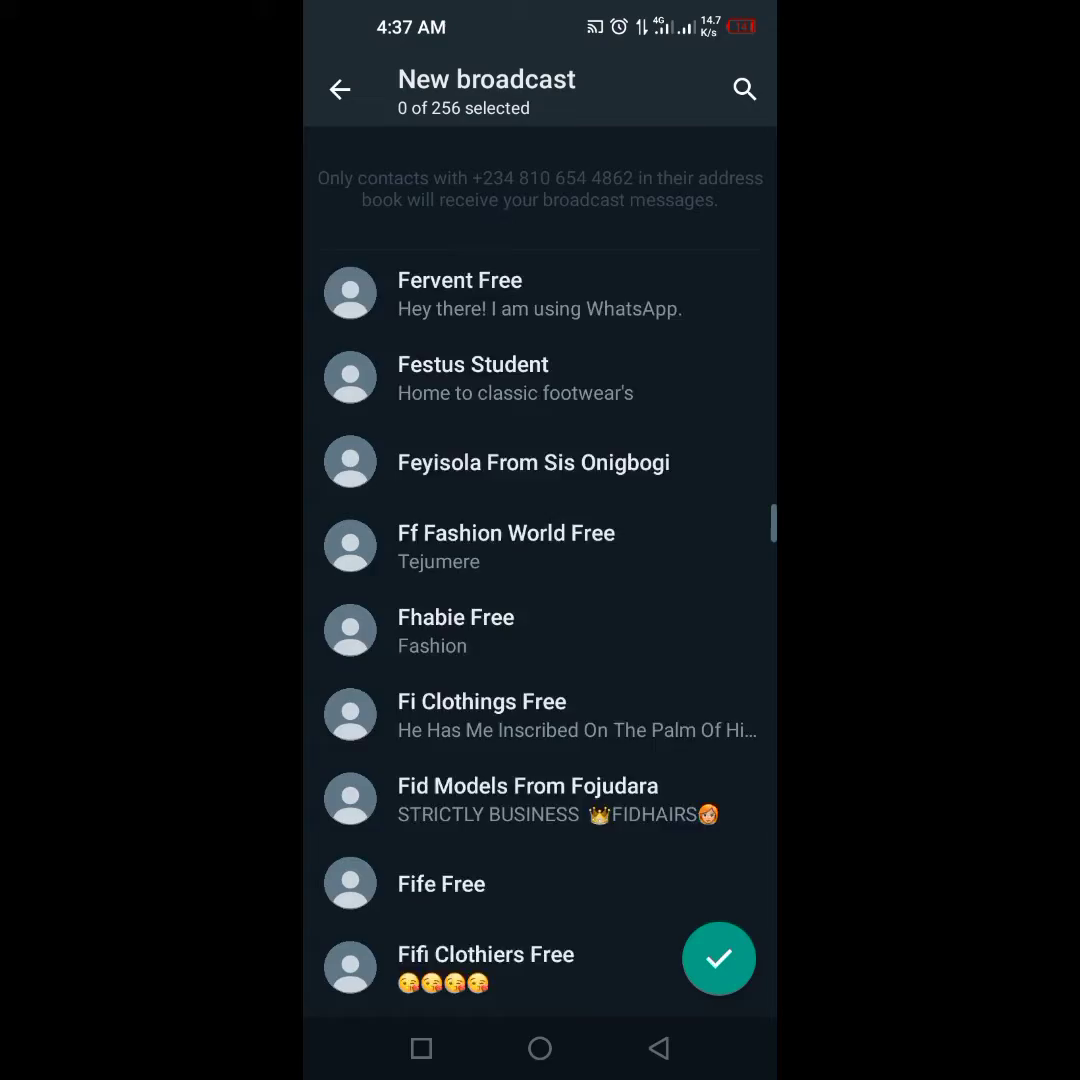
scroll("down", 3)
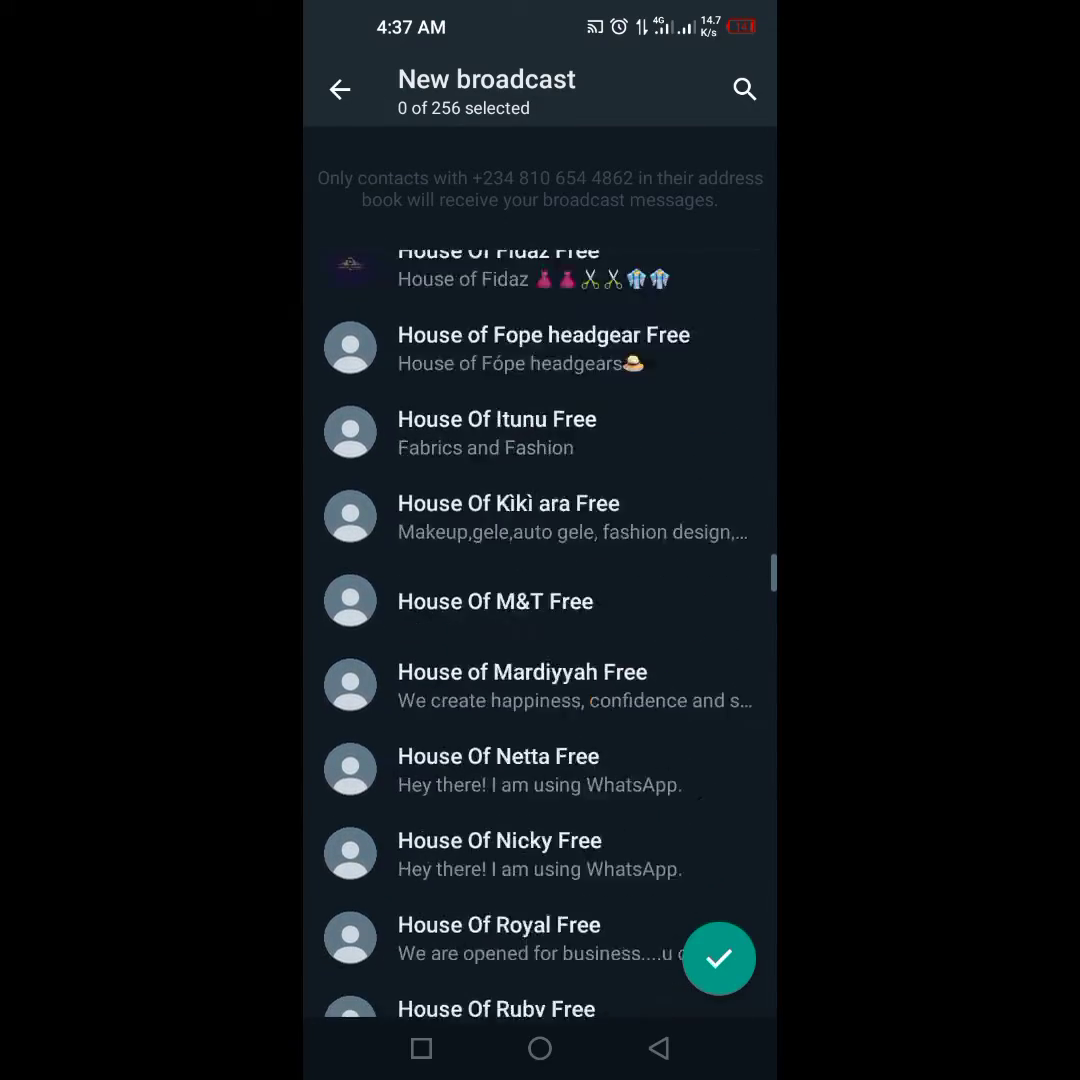
scroll("down", 3)
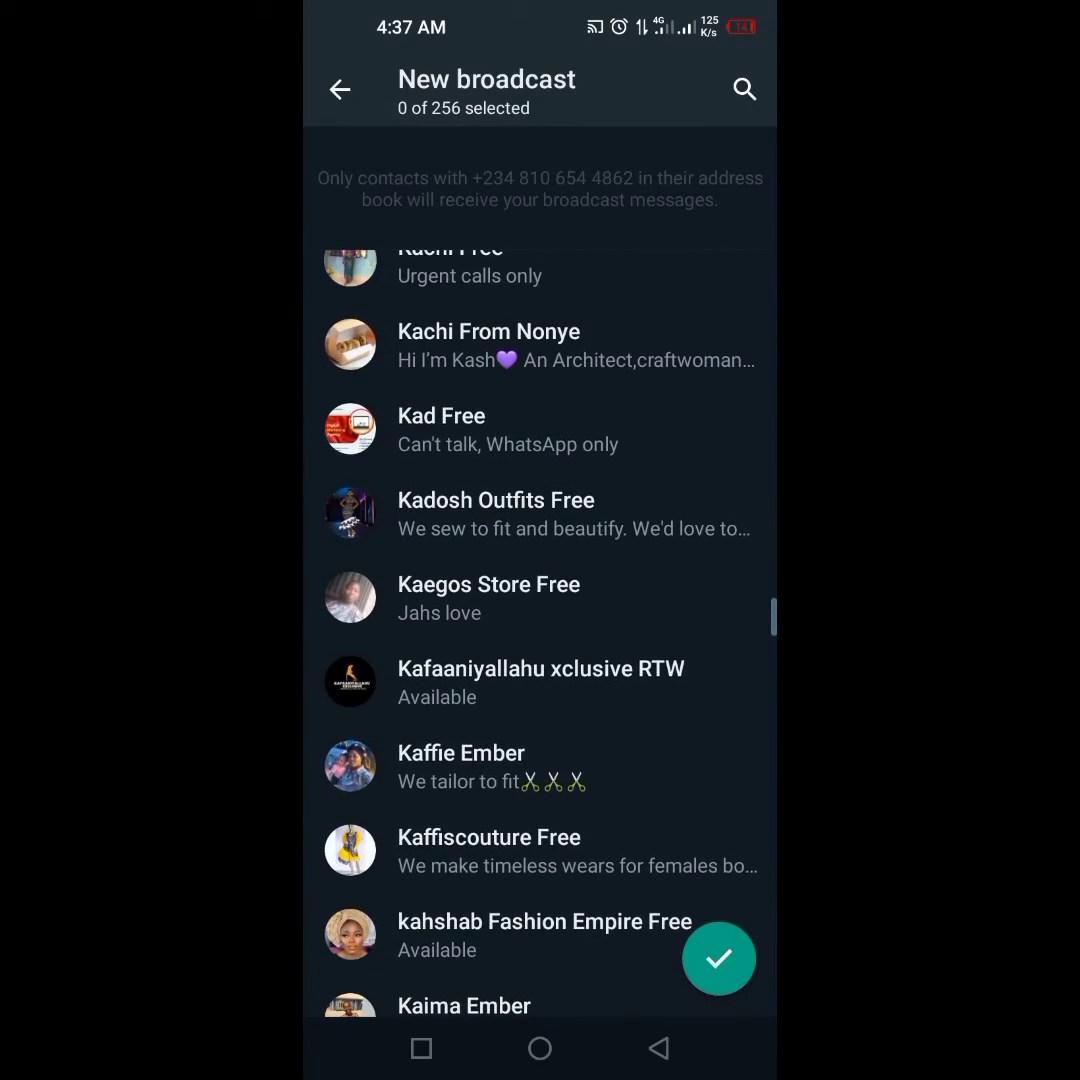
scroll("down", 3)
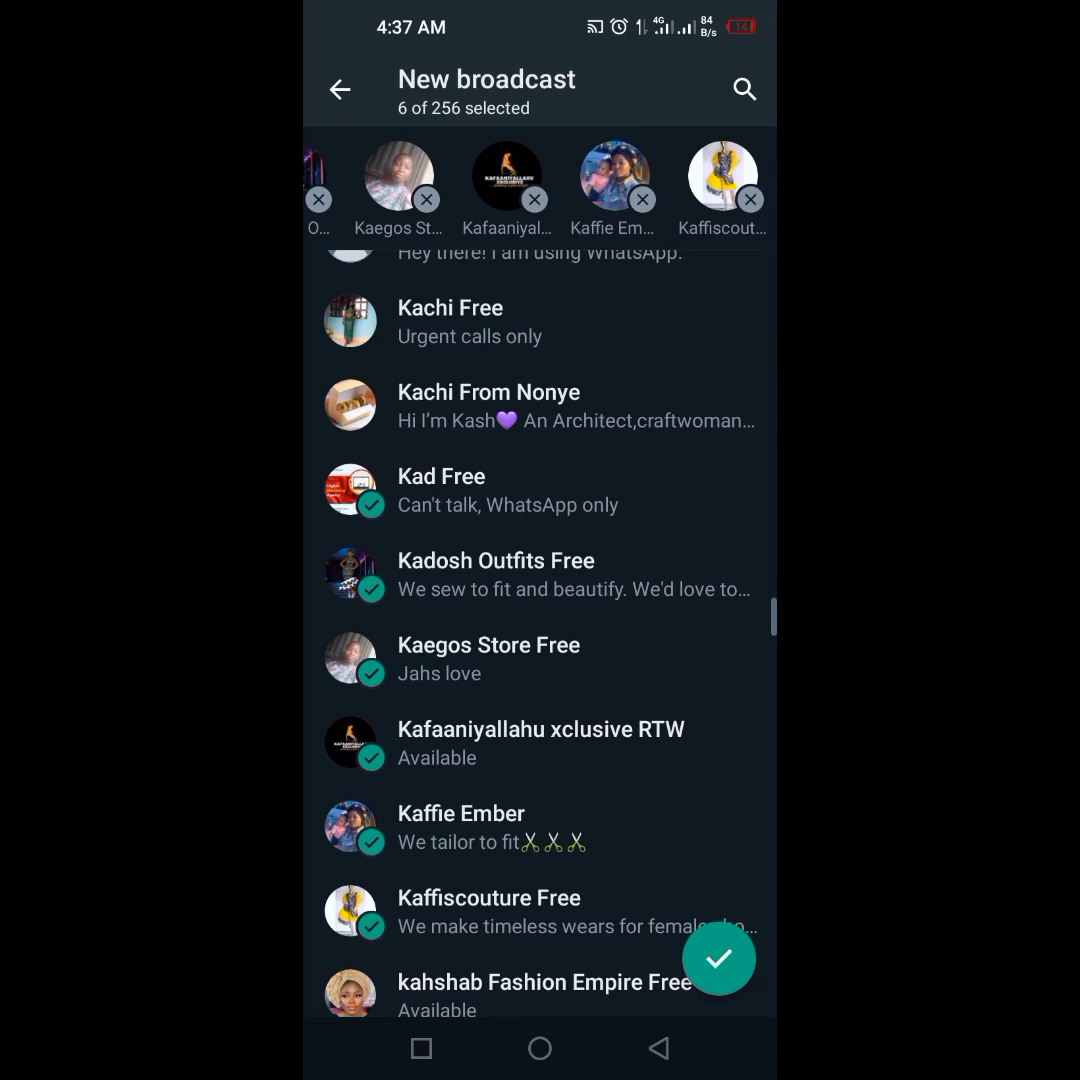
left_click(718, 957)
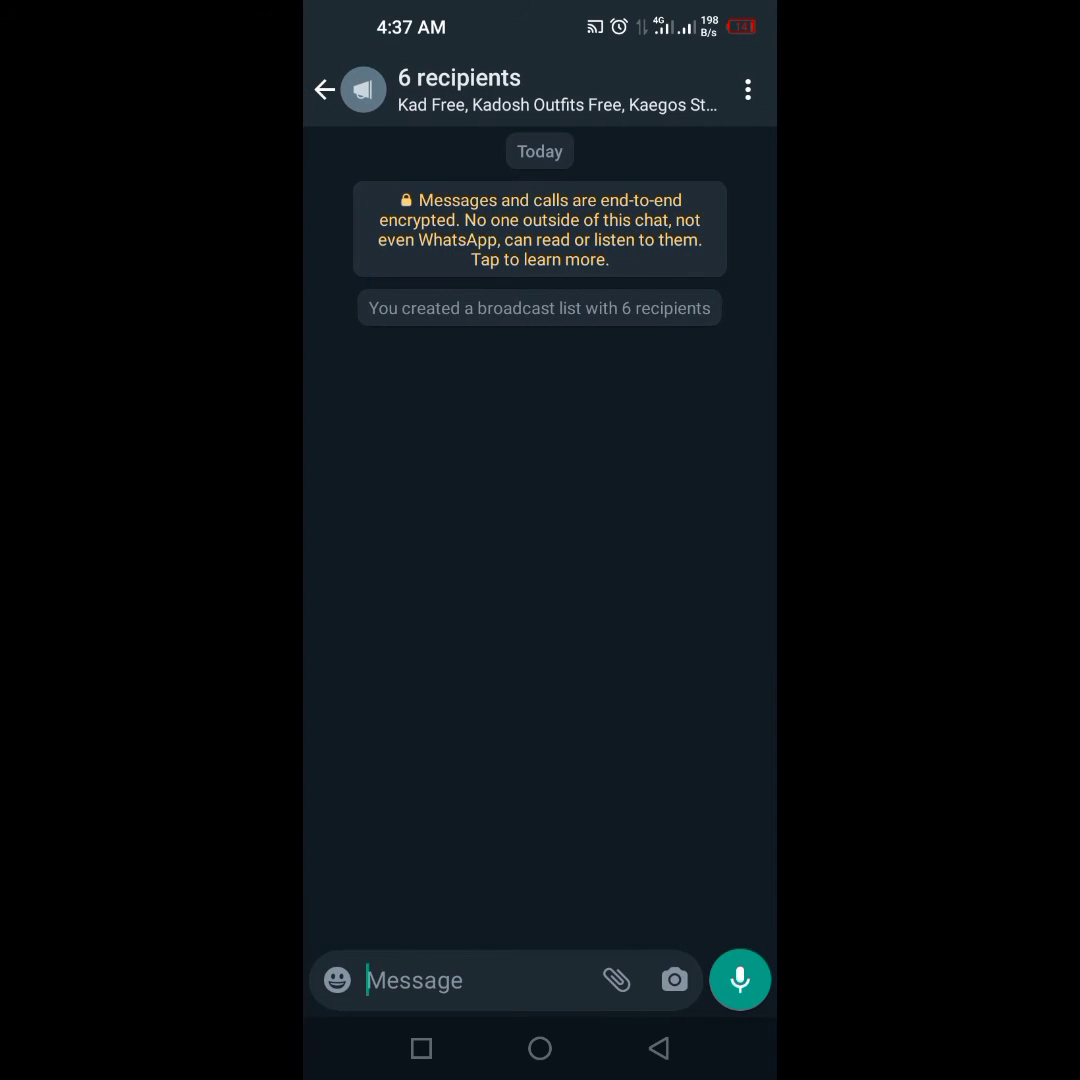
left_click(450, 980)
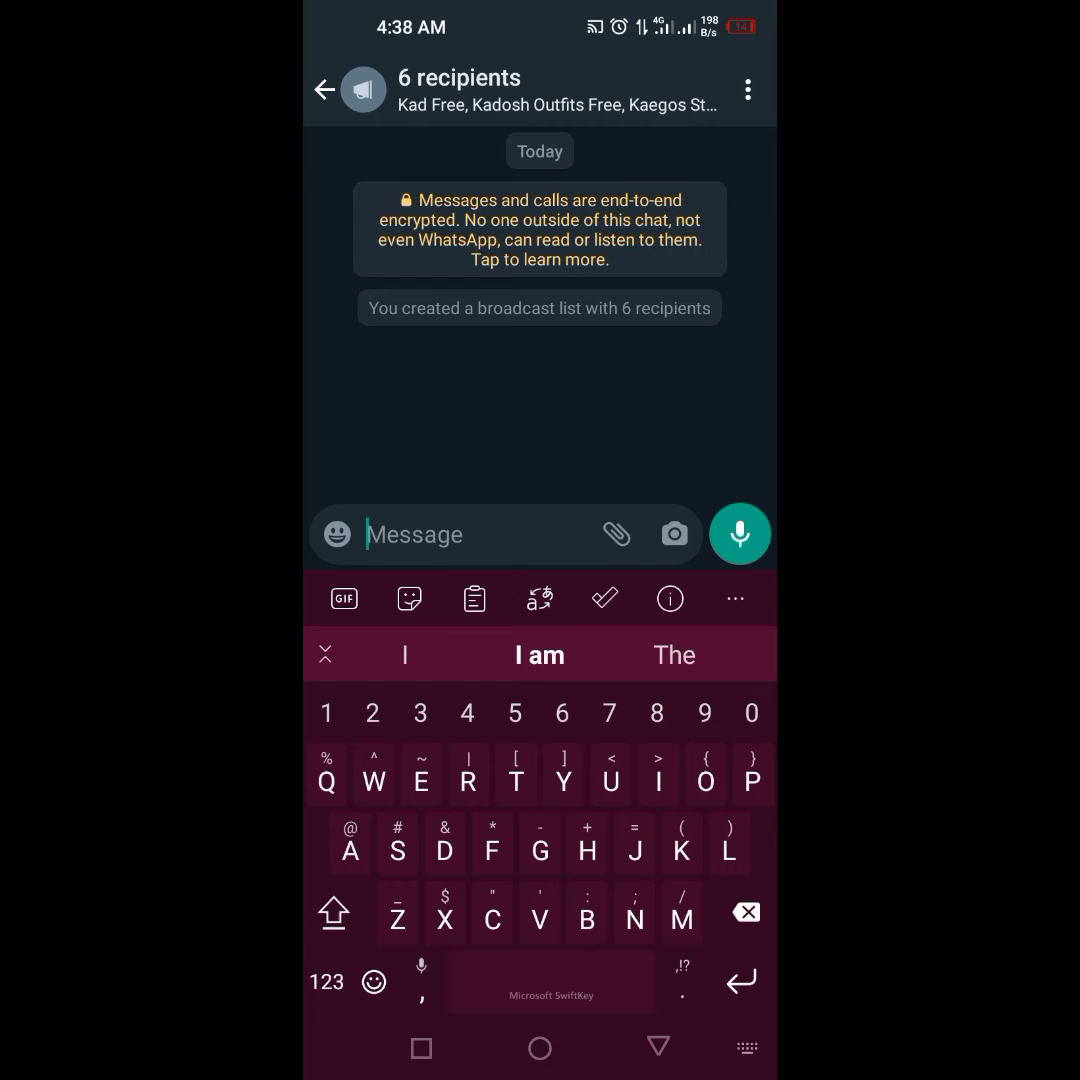